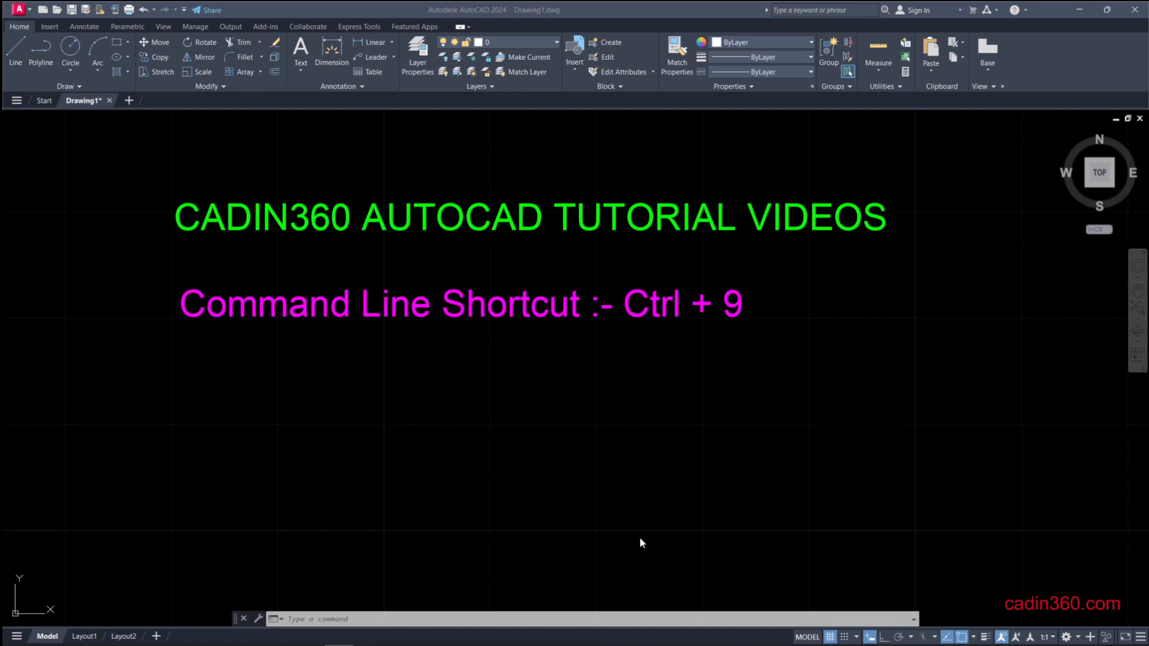
mouse_move(562, 508)
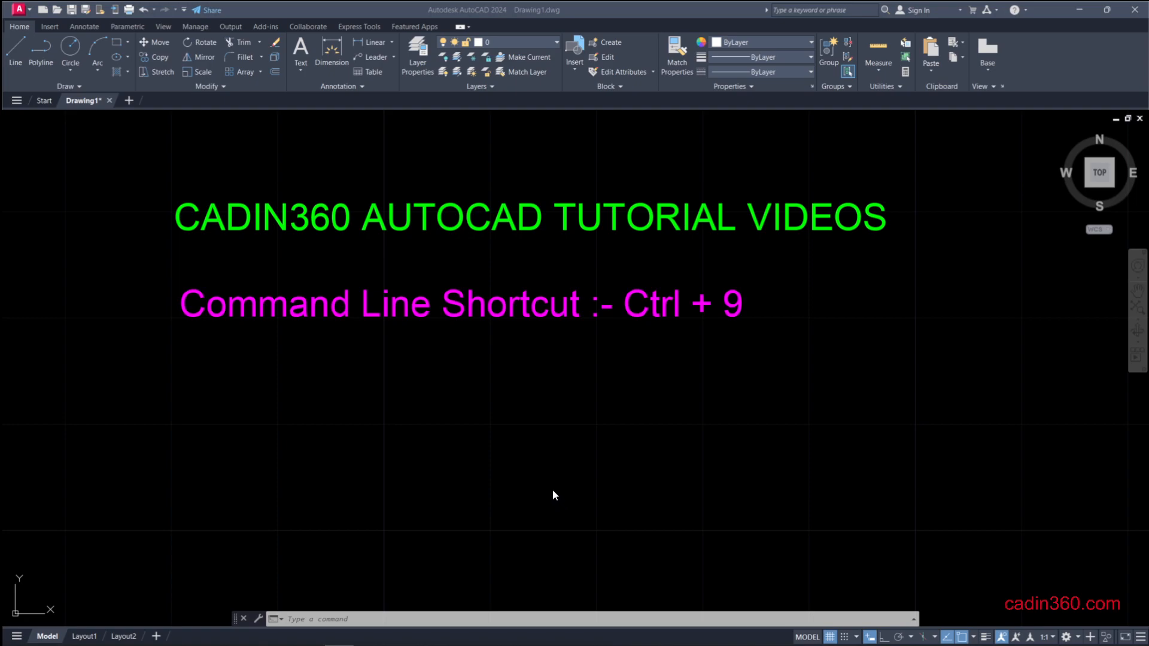
mouse_move(529, 343)
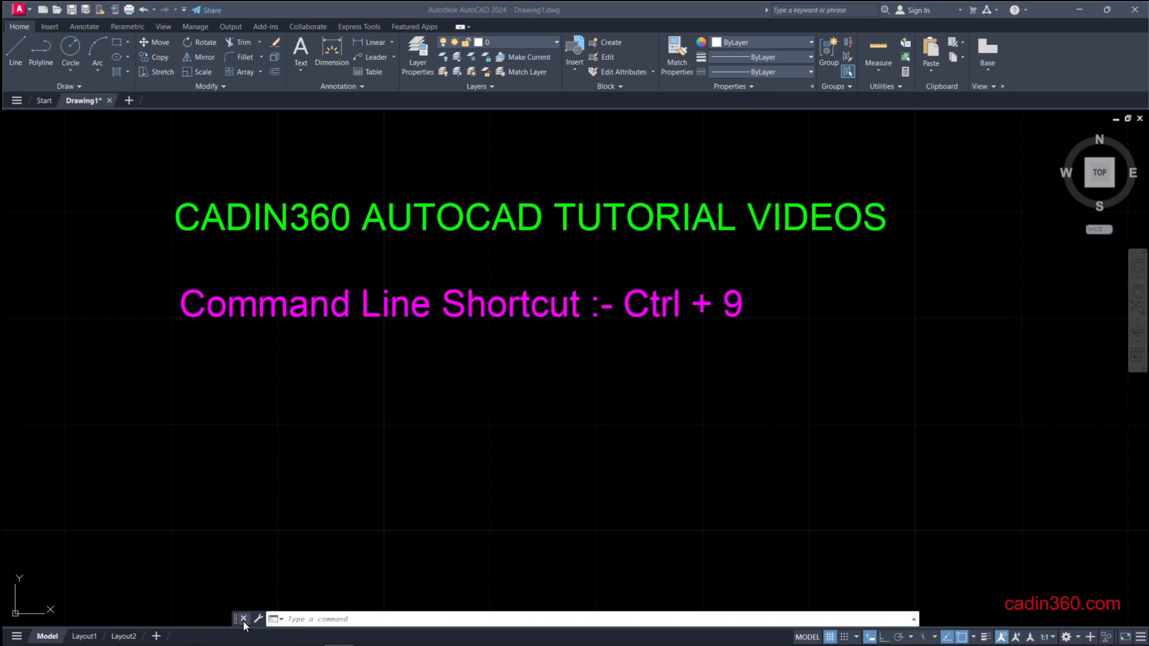
- Close the command line window via its X and confirm Yes in the Close Window dialog
left_click(245, 619)
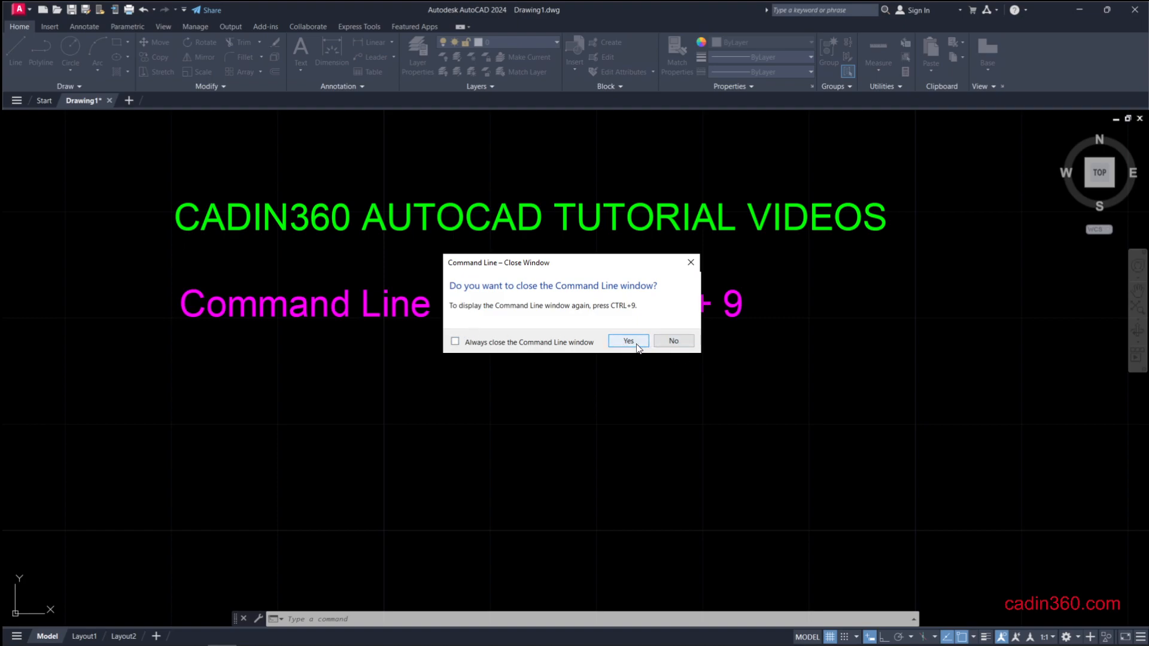
left_click(628, 340)
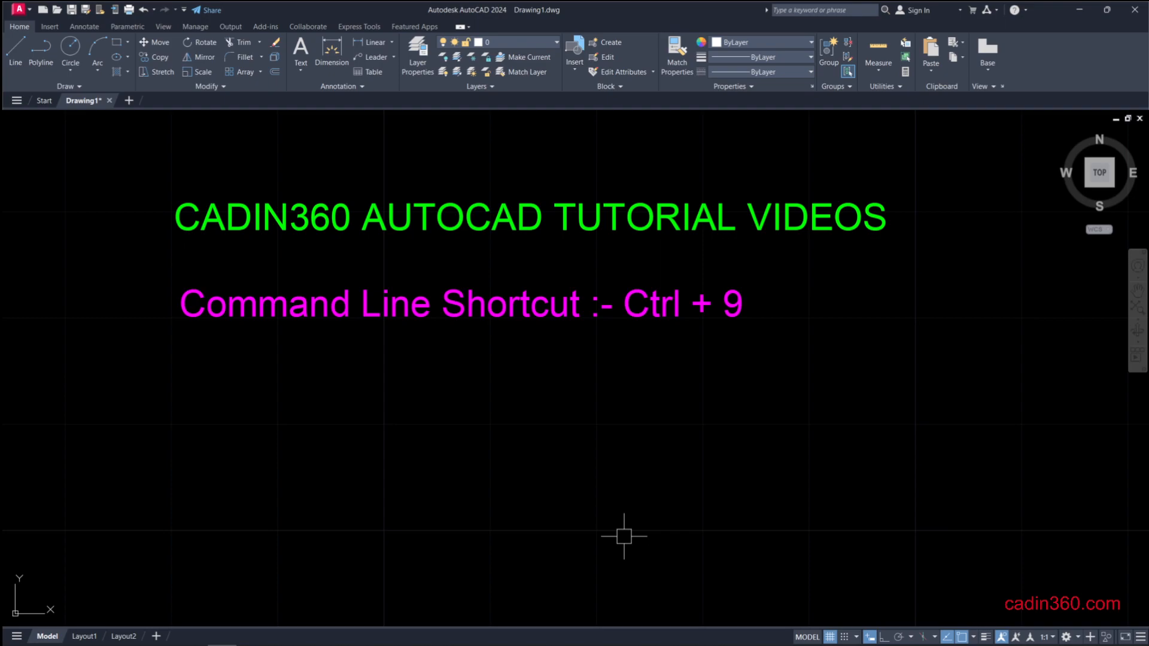
mouse_move(596, 493)
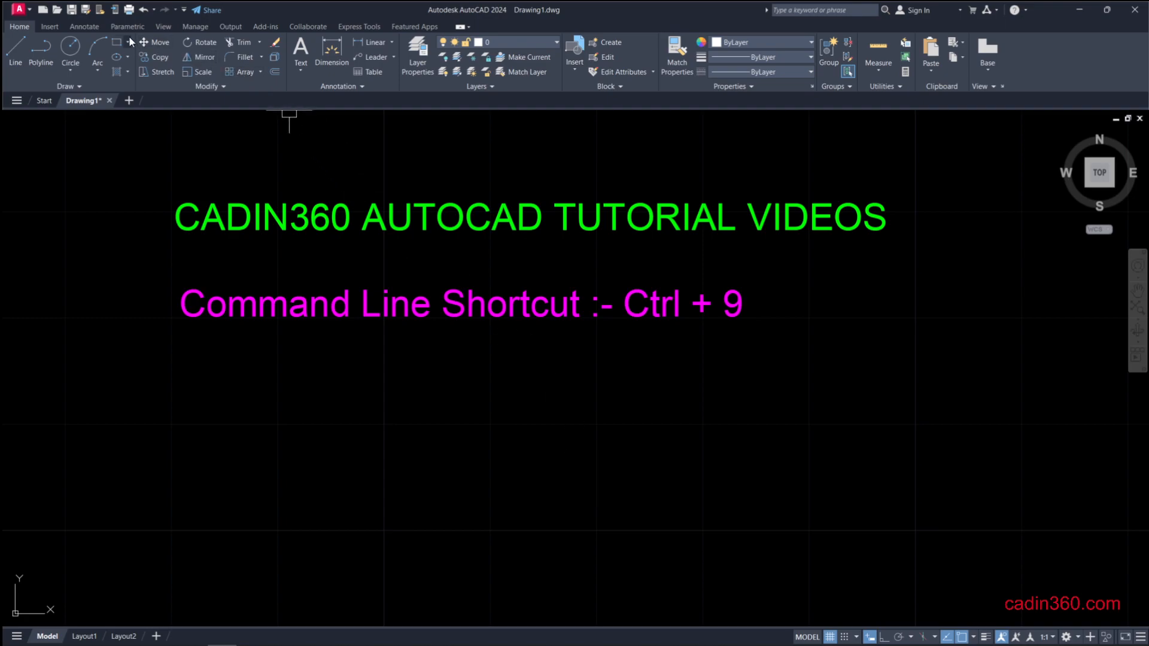
- Show the command line from the View ribbon, then close it again and confirm Yes
left_click(163, 26)
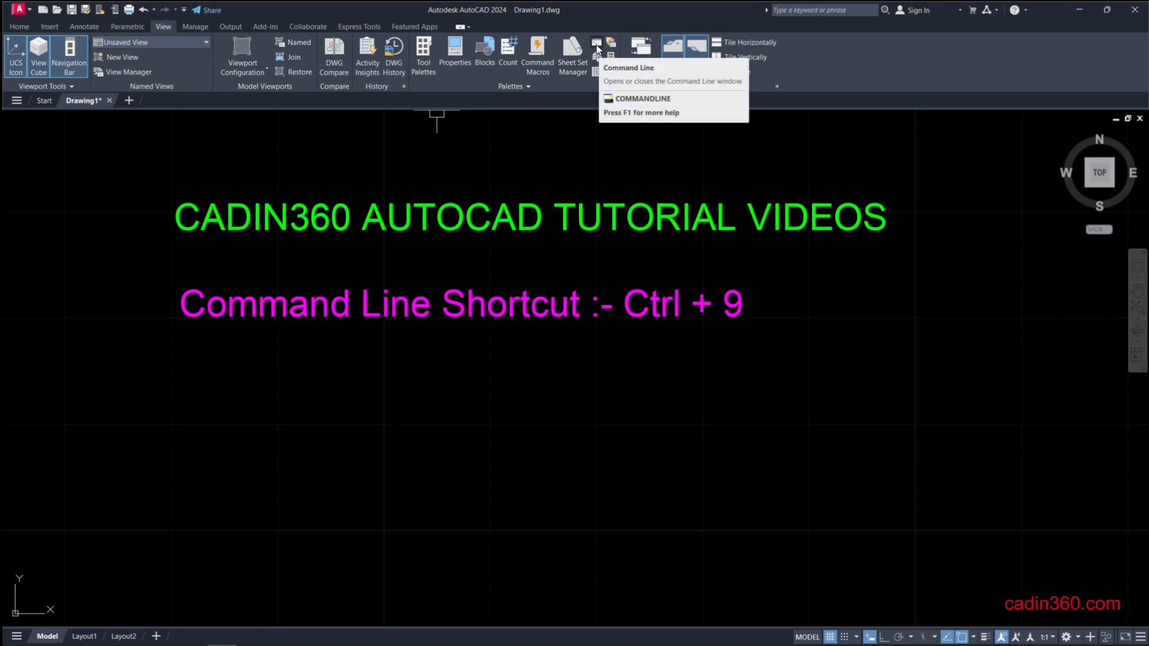
left_click(598, 40)
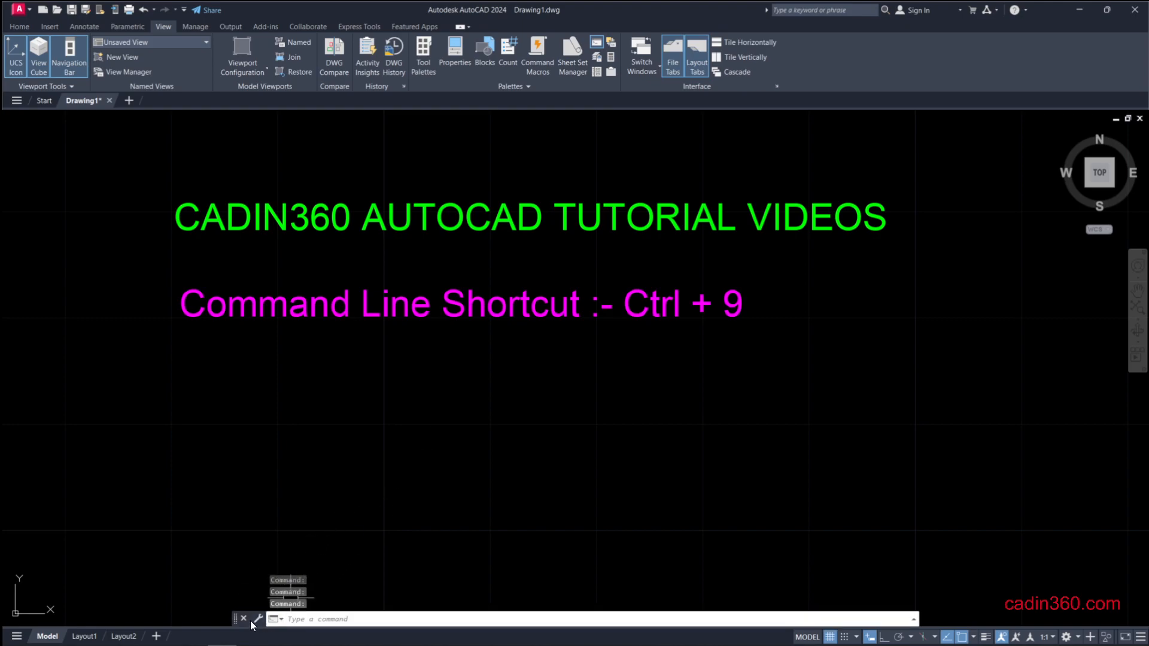
left_click(245, 619)
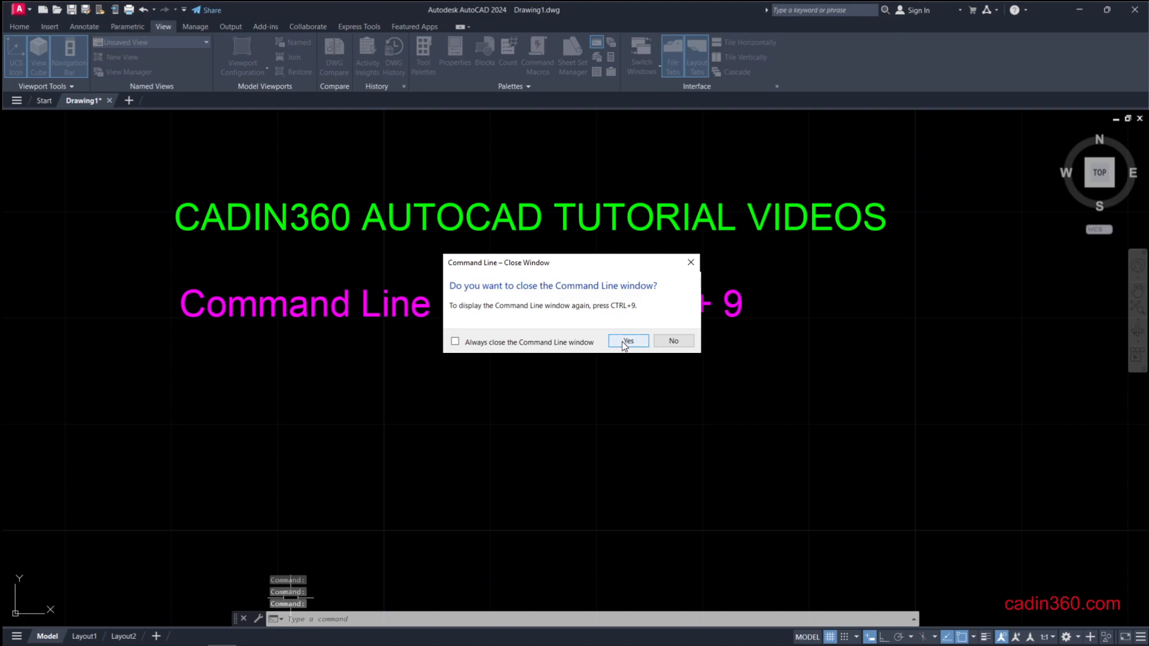
left_click(629, 341)
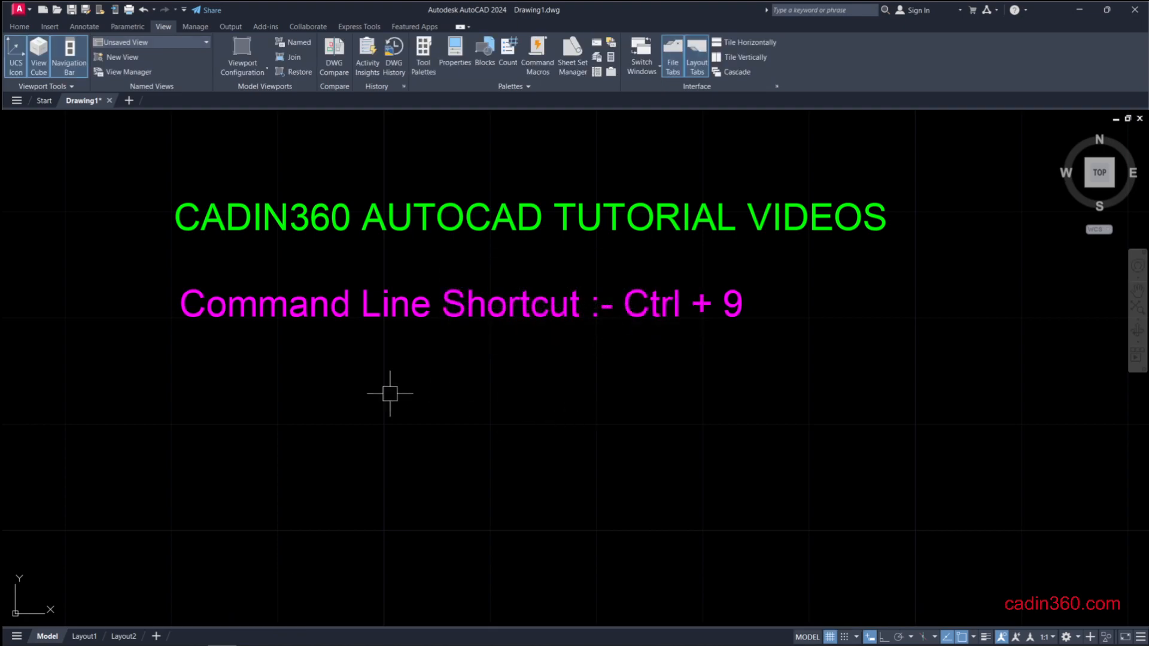
mouse_move(632, 365)
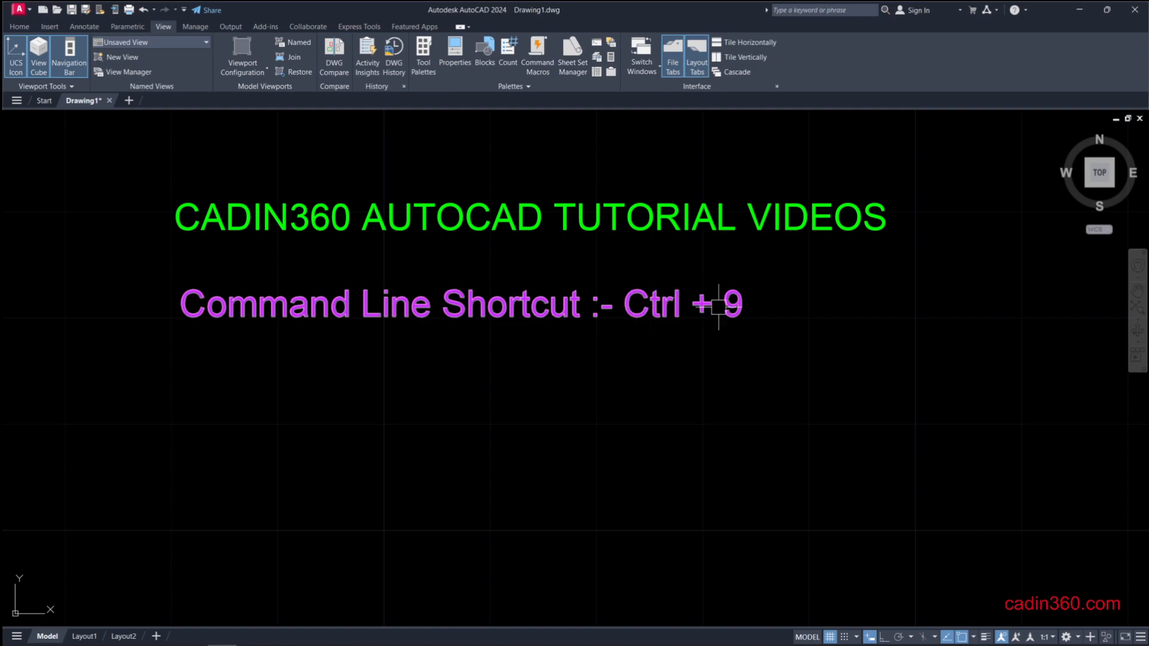
mouse_move(748, 324)
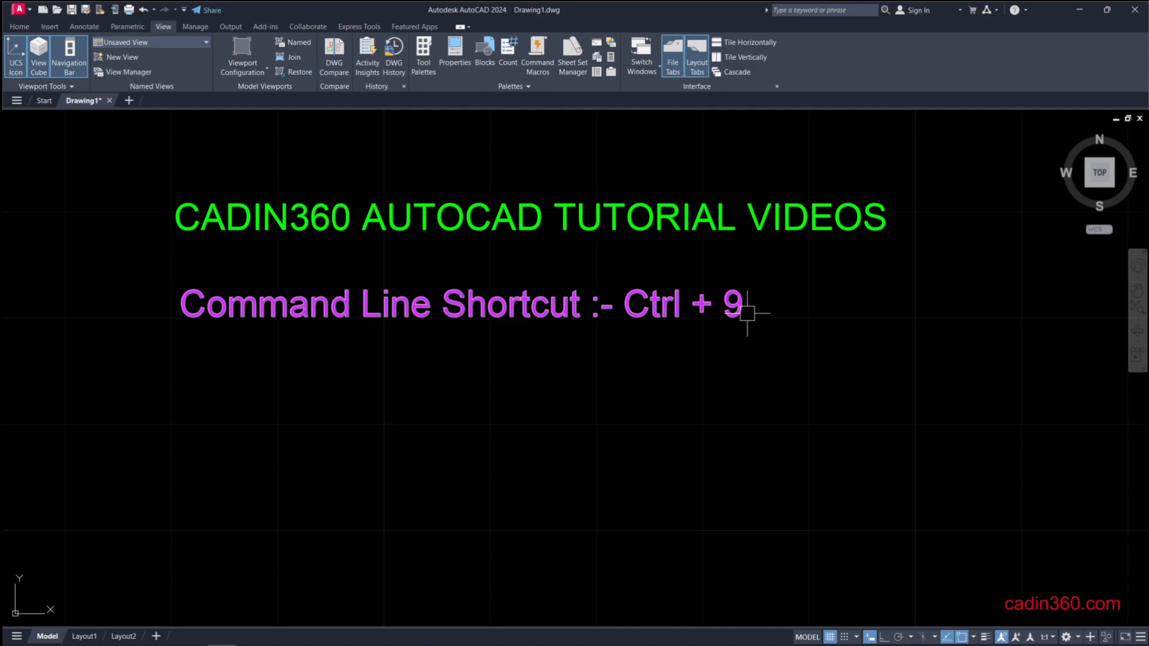
mouse_move(460, 449)
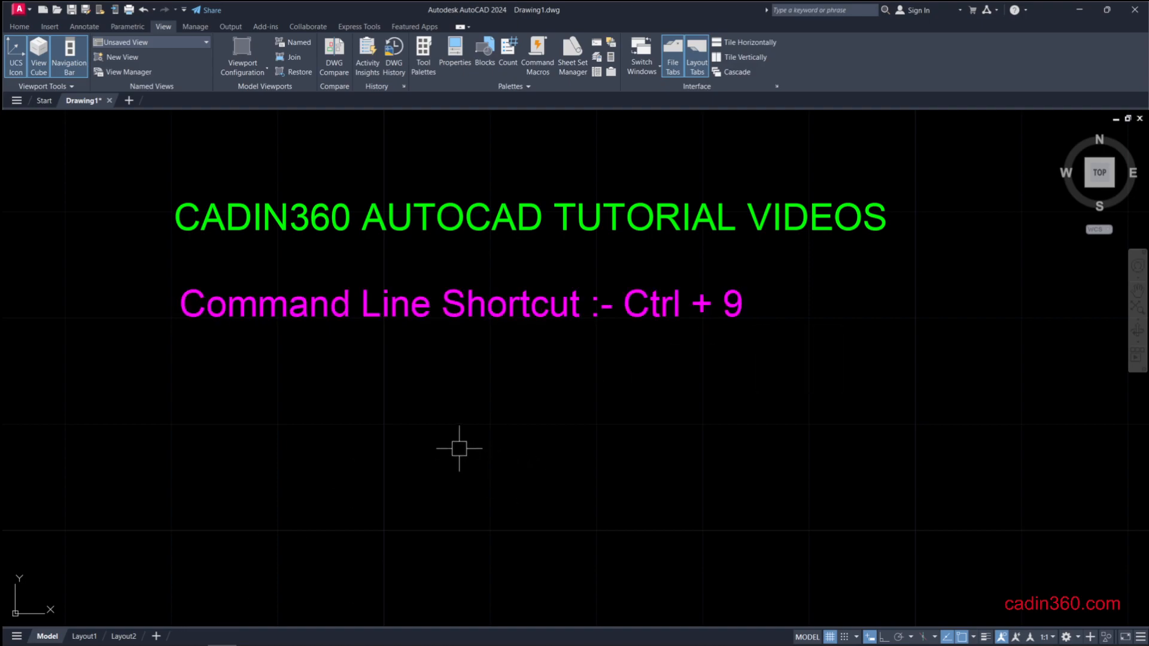
mouse_move(524, 400)
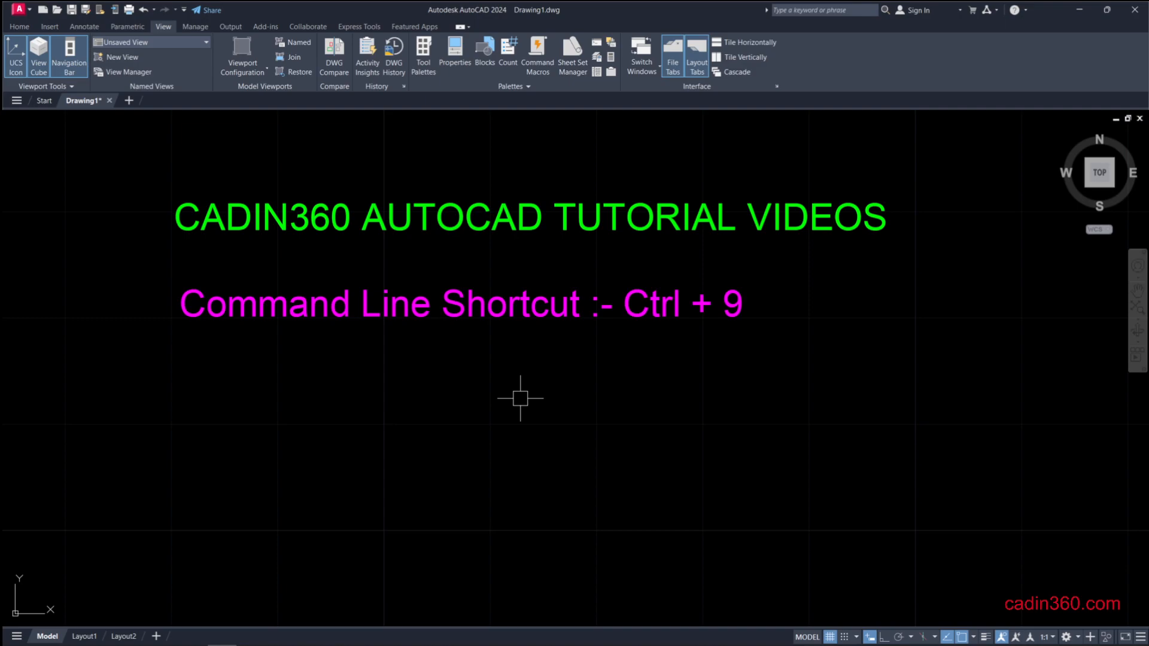
- Restore the command line by running COMMANDLINE from the typed-command suggestions
type("COMMAND")
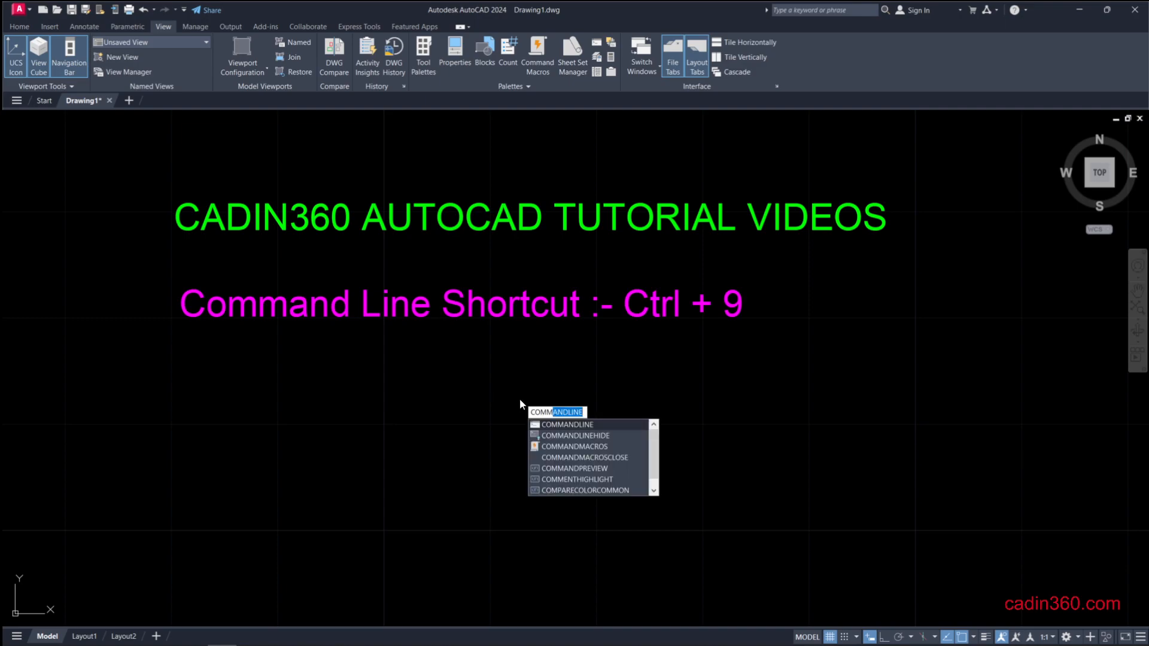
type("LINE")
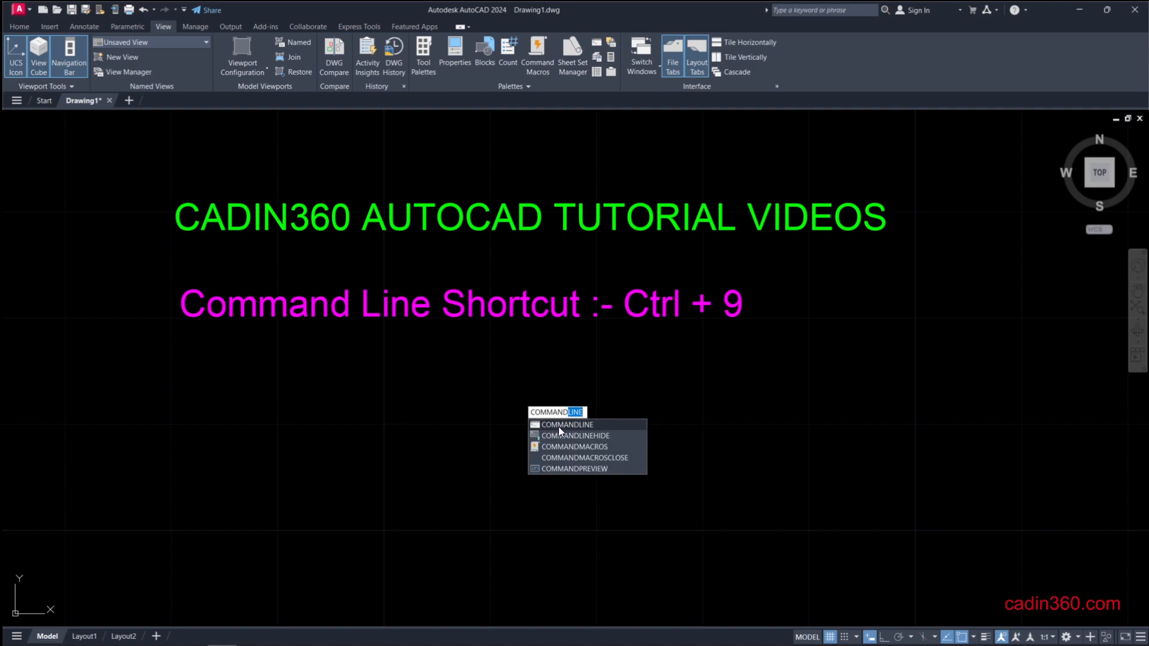
mouse_move(595, 426)
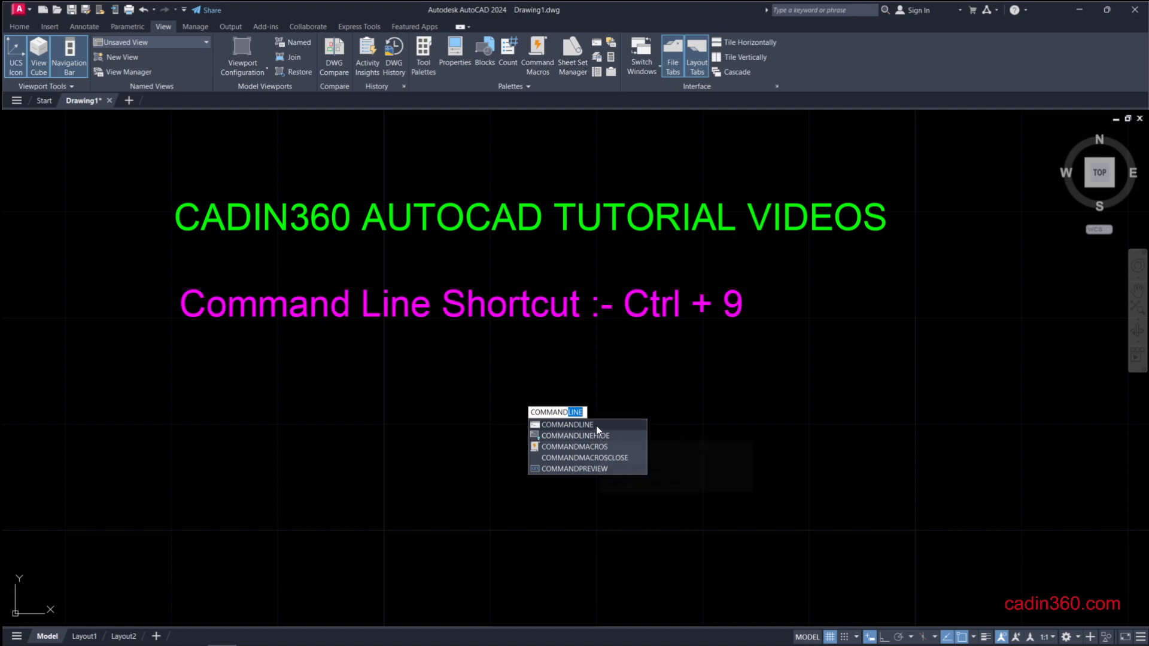
mouse_move(597, 428)
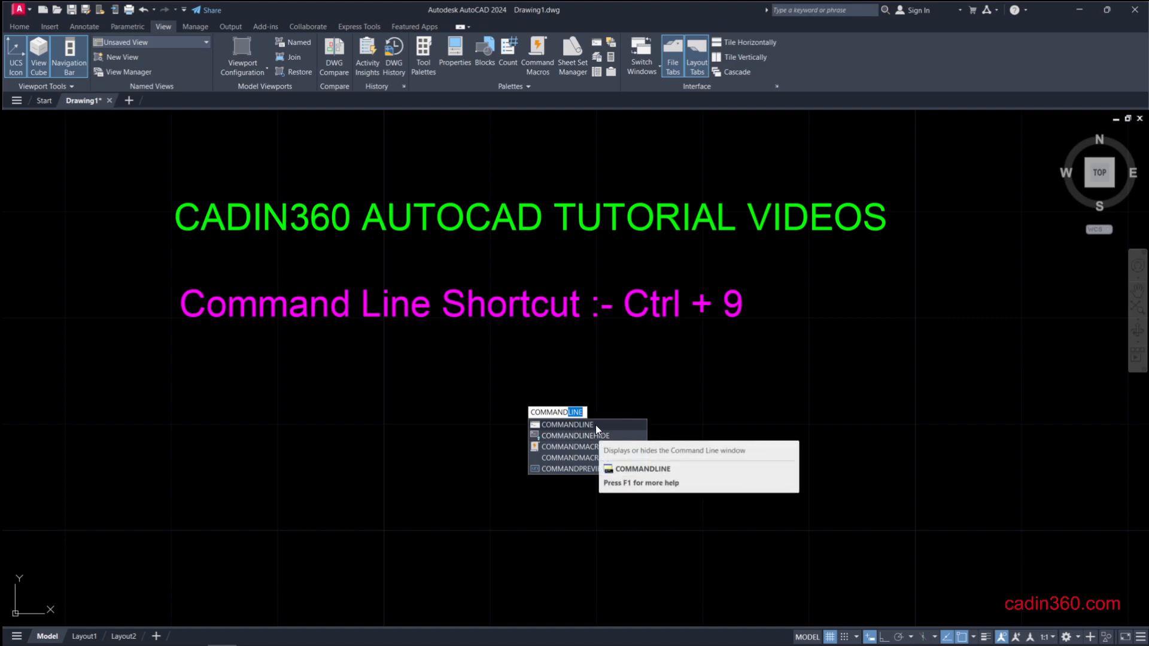
left_click(568, 424)
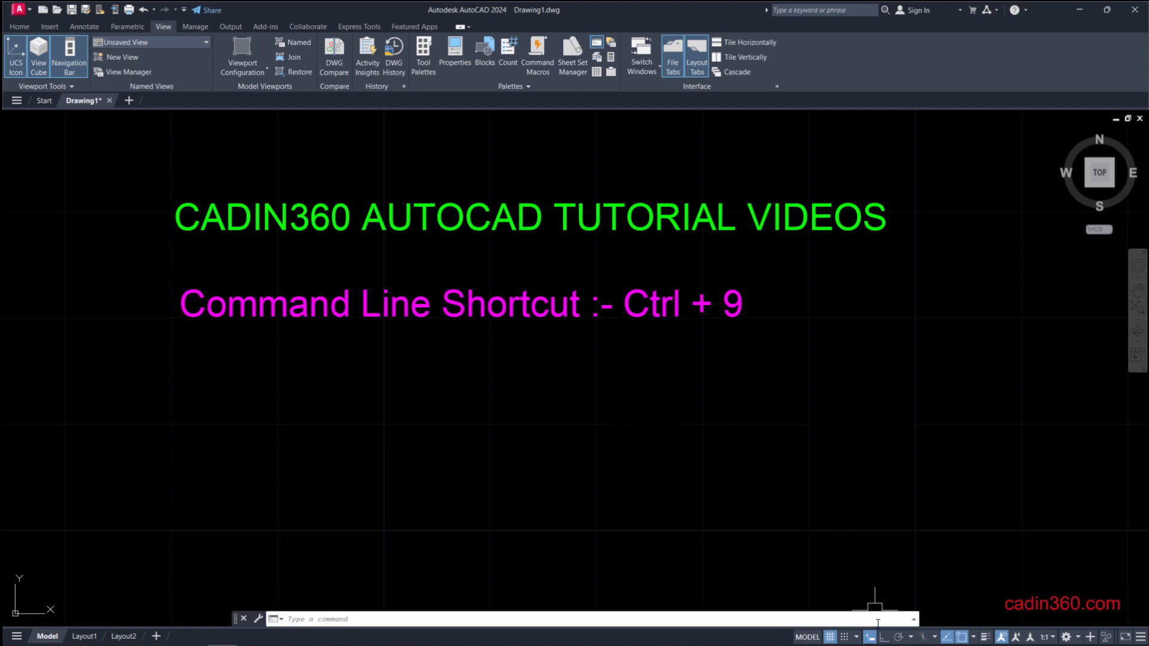
mouse_move(869, 636)
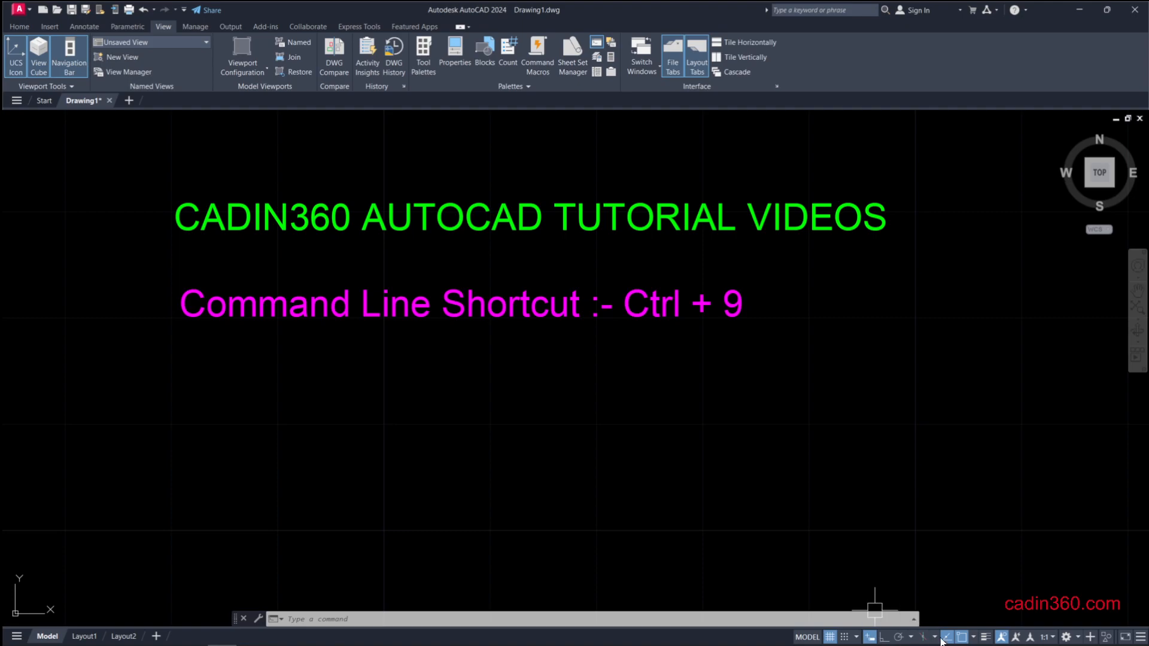
mouse_move(1139, 635)
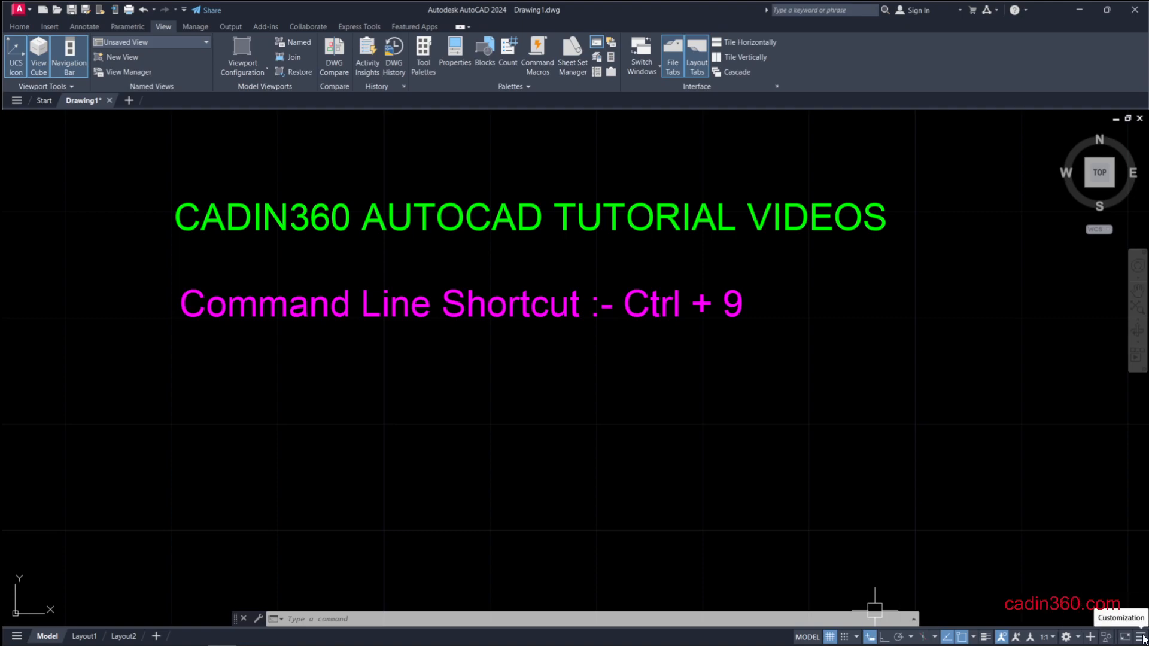
- Hide the command line with COMMANDLINEHIDE and confirm Yes in the Close Window prompt
left_click(1140, 637)
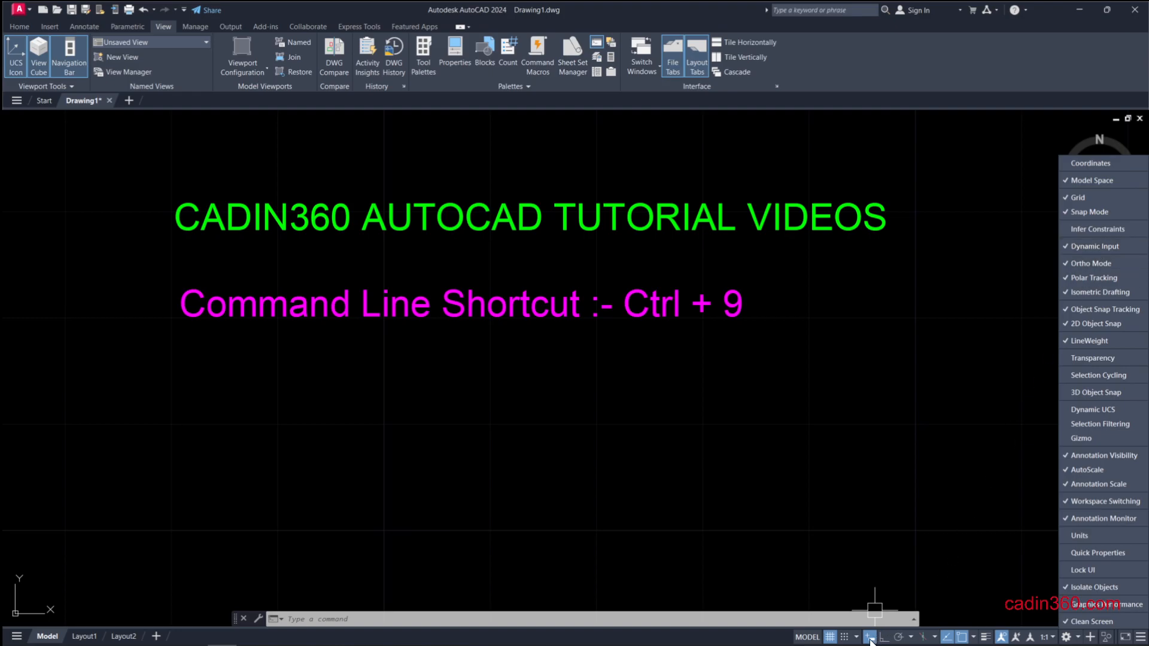
mouse_move(486, 395)
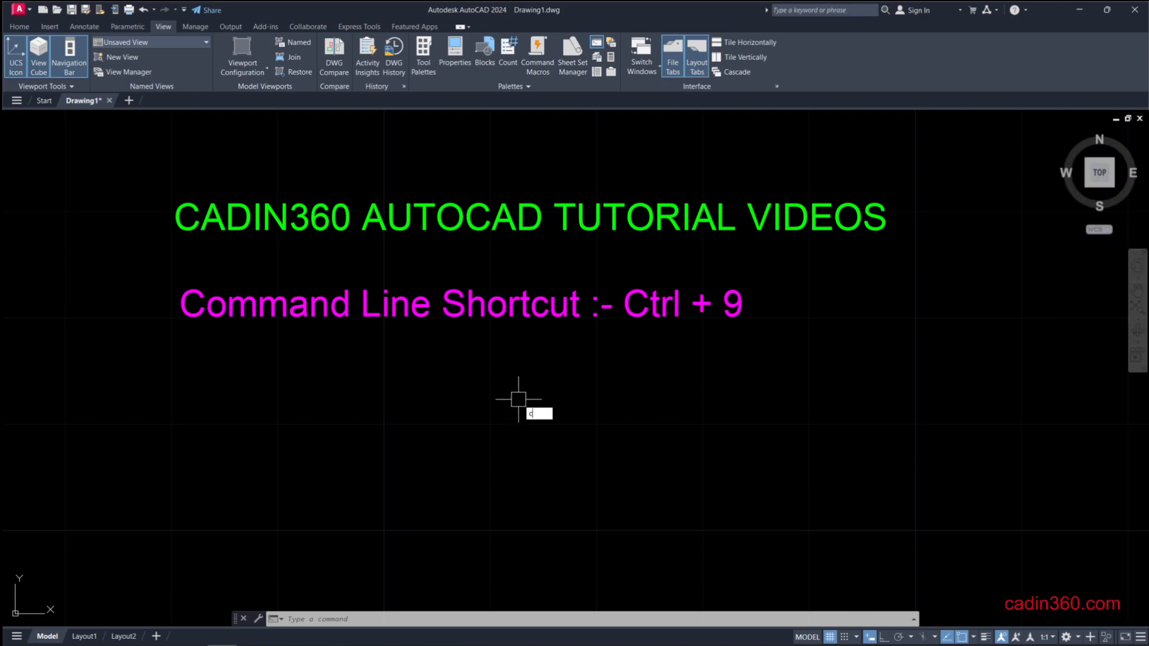
type("CO")
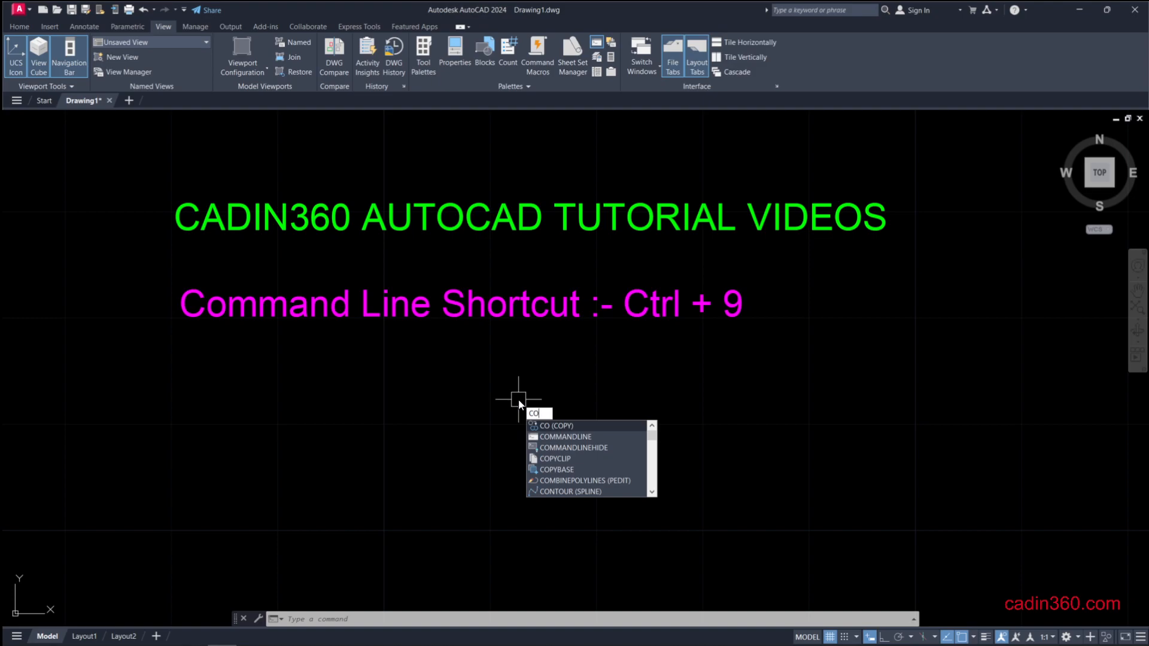
type("COMMANd")
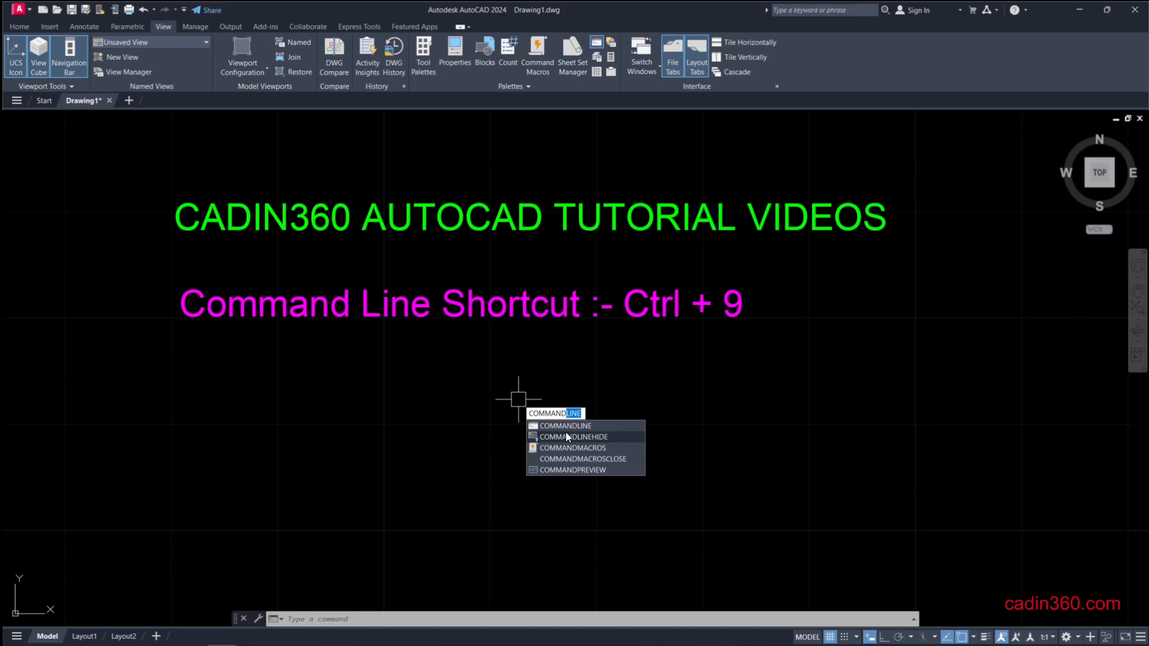
left_click(574, 437)
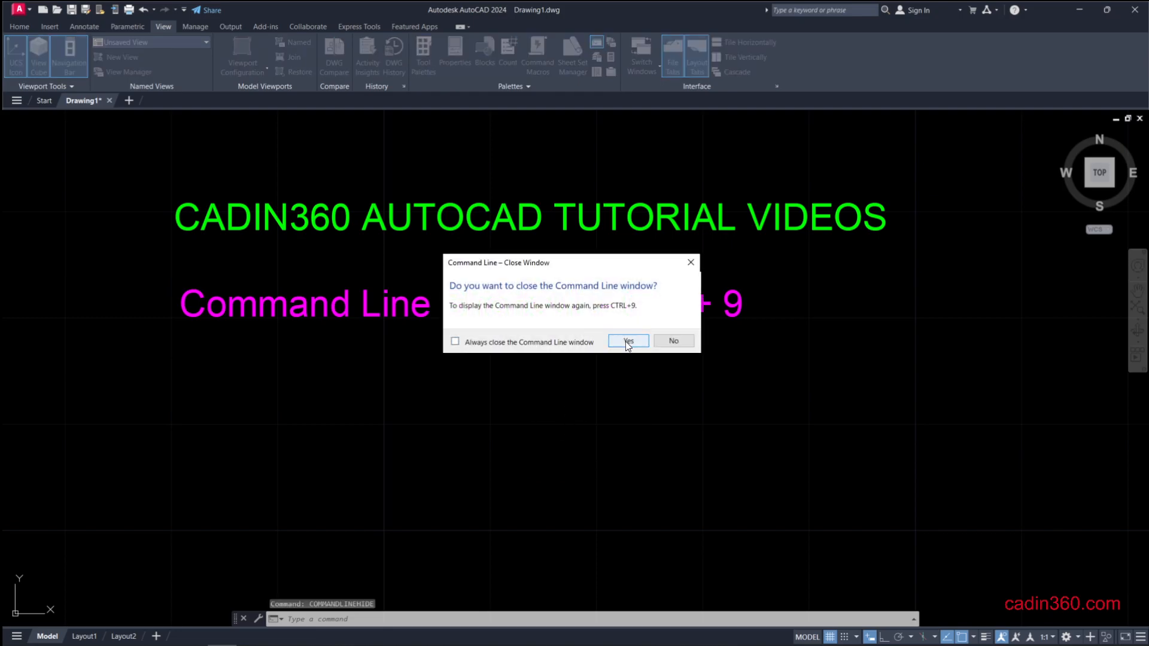
left_click(628, 340)
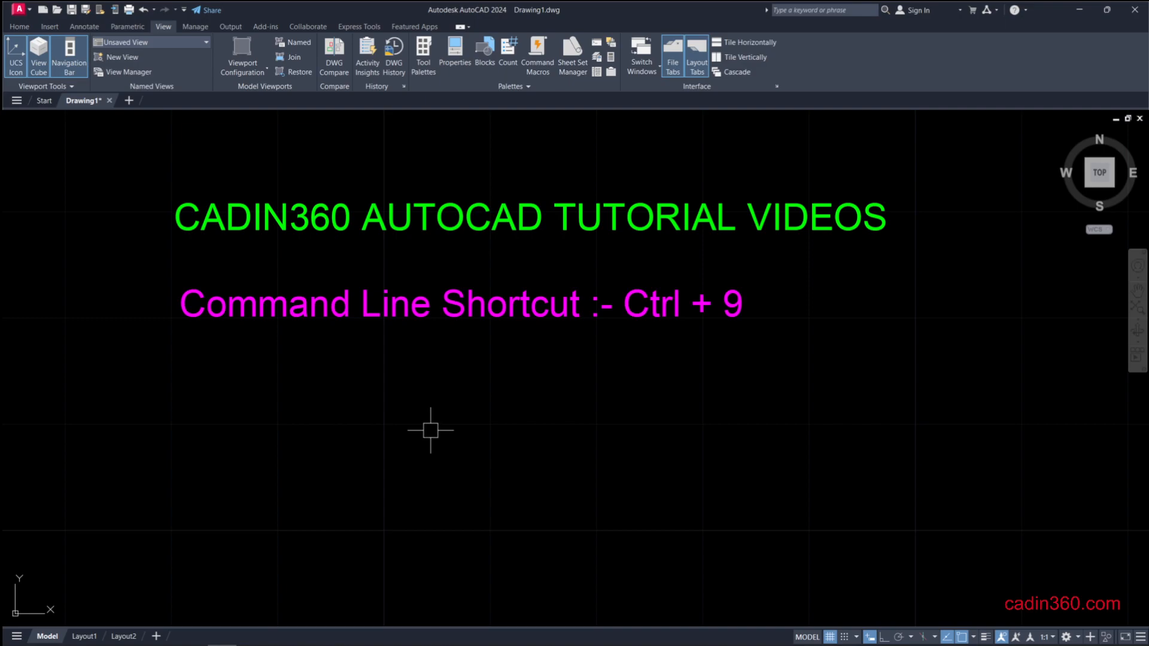
- In CUI, select the Drafting & Annotation Default workspace's Command Line palette
type("CUI")
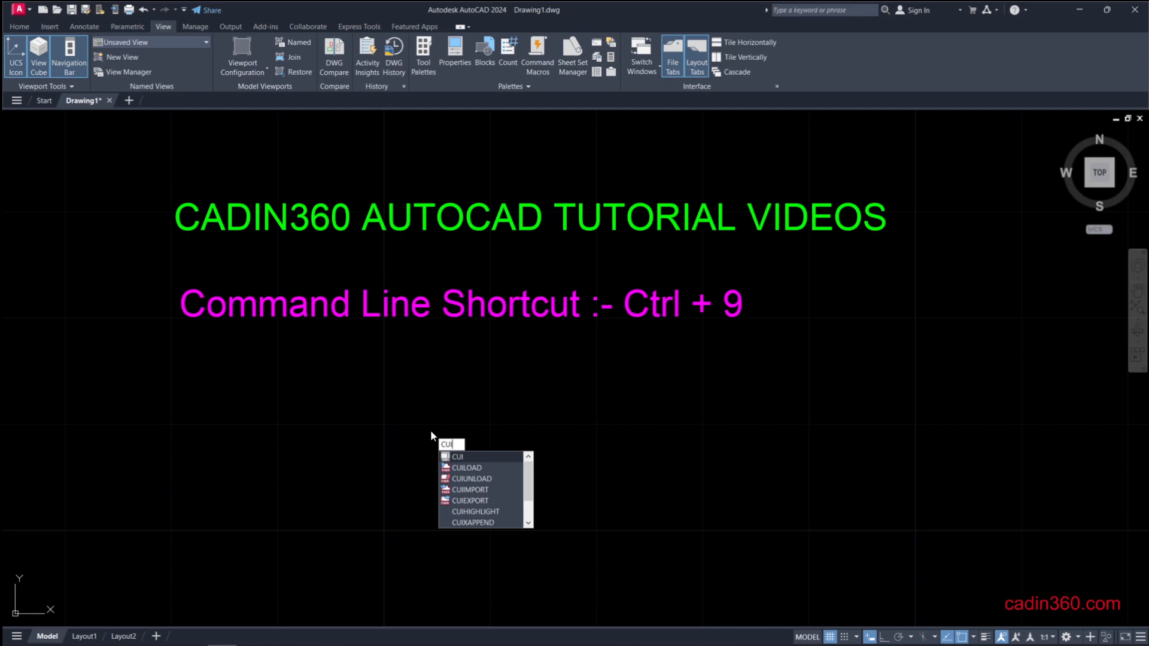
key("Enter")
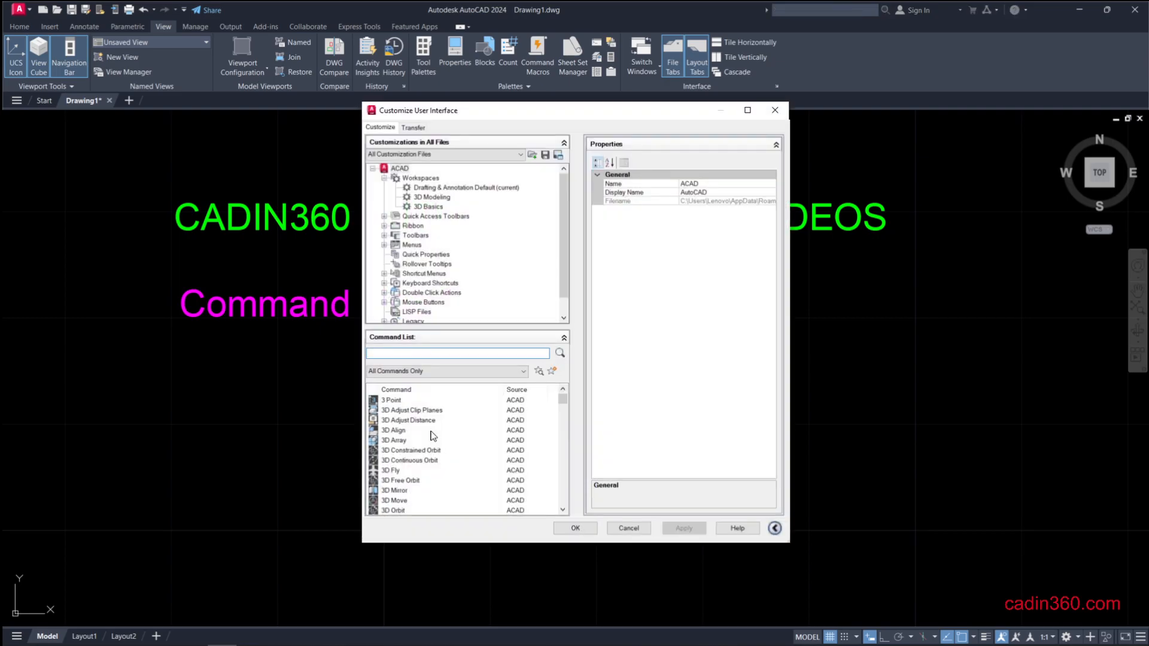
mouse_move(731, 273)
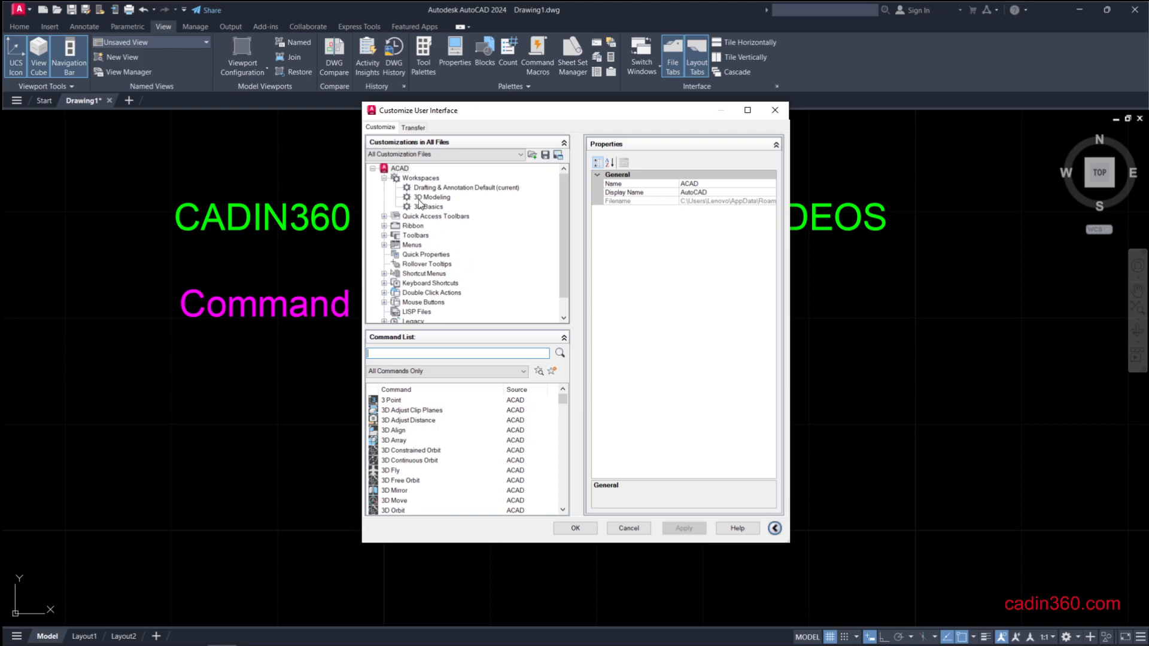
mouse_move(417, 194)
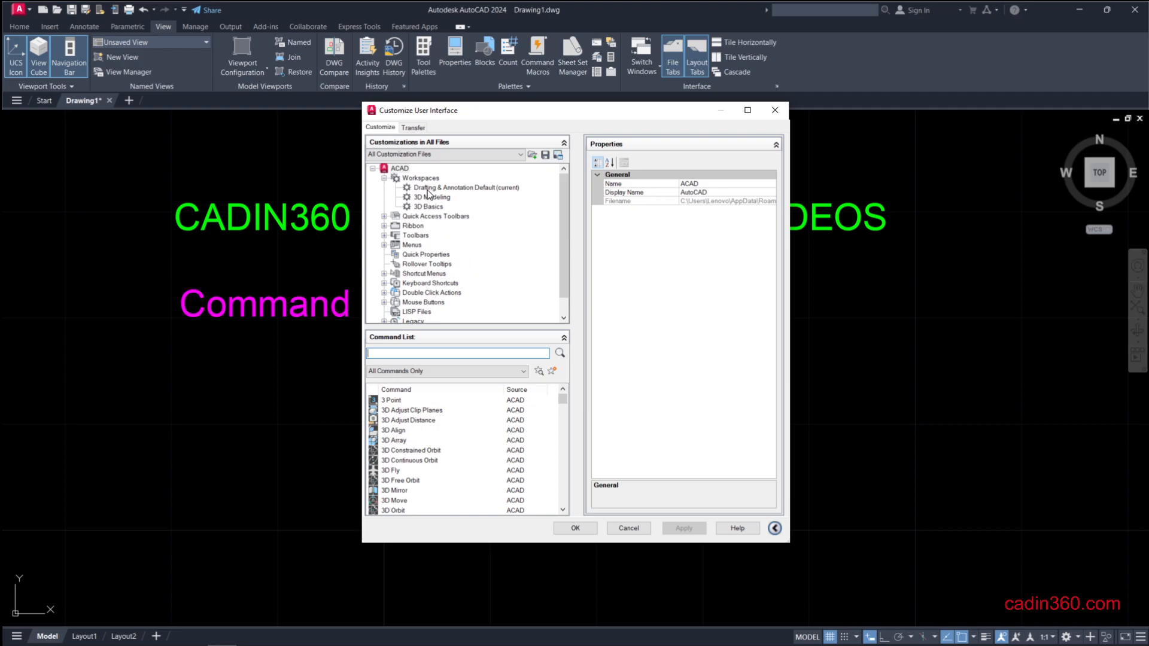
left_click(464, 187)
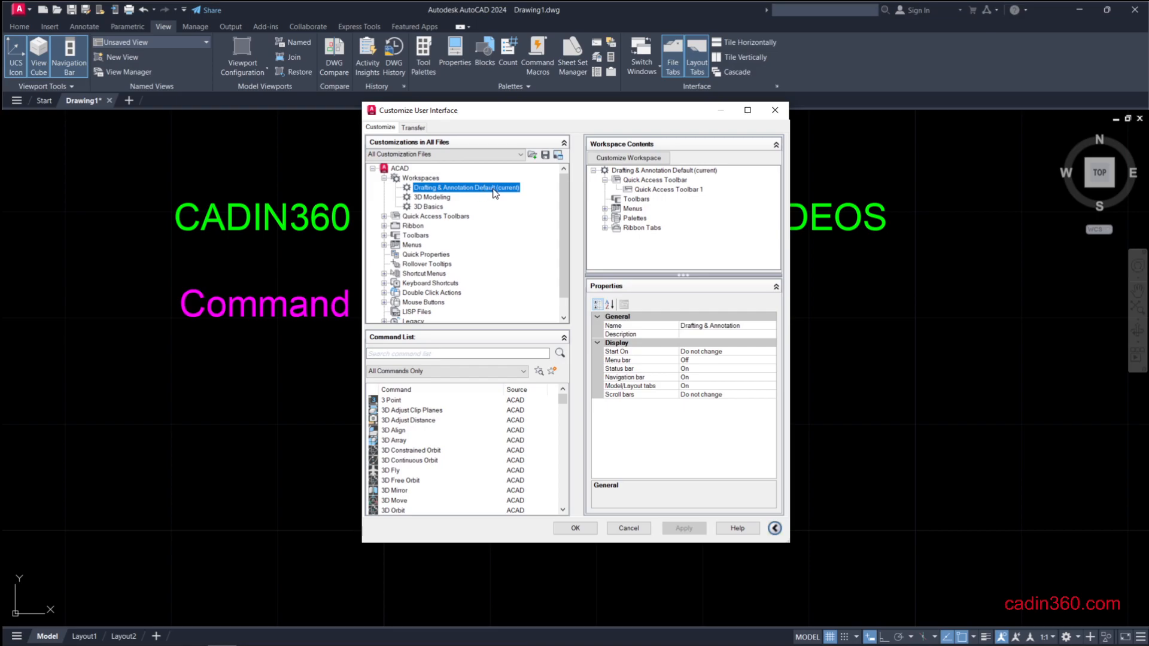
mouse_move(507, 196)
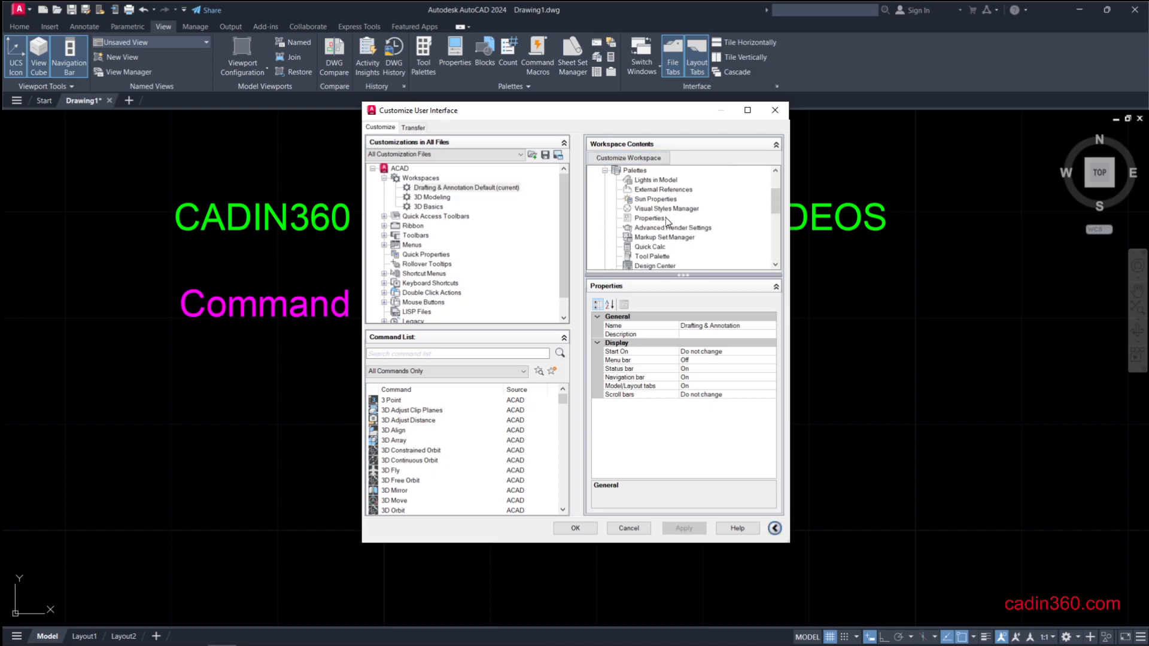
scroll("down", 3)
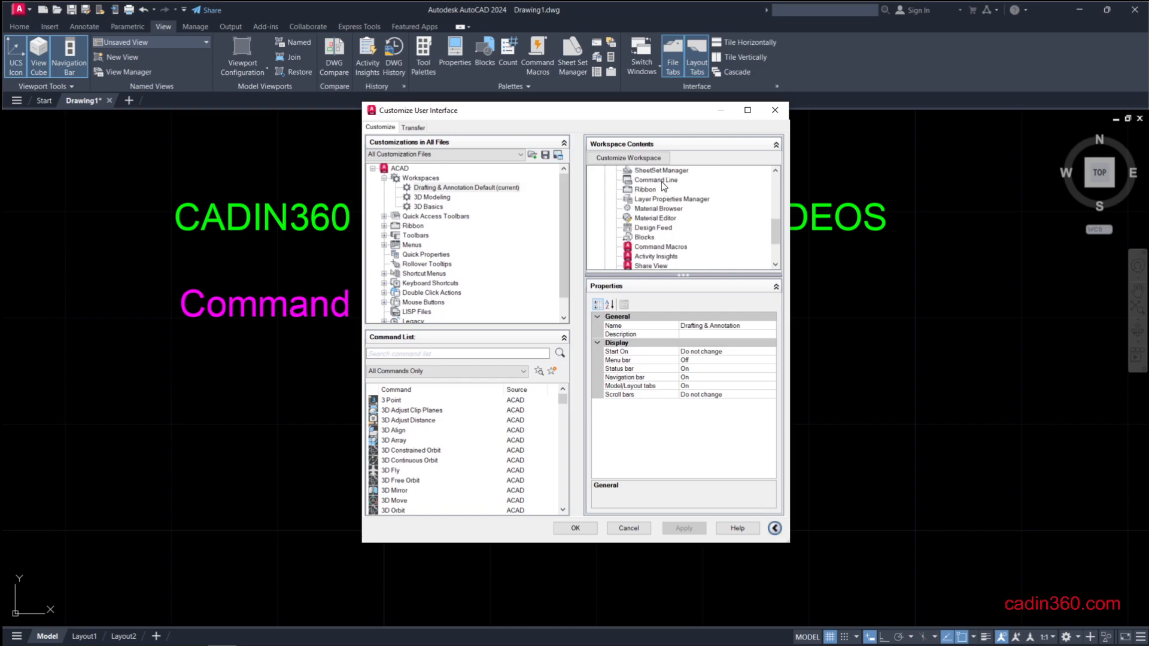
left_click(656, 179)
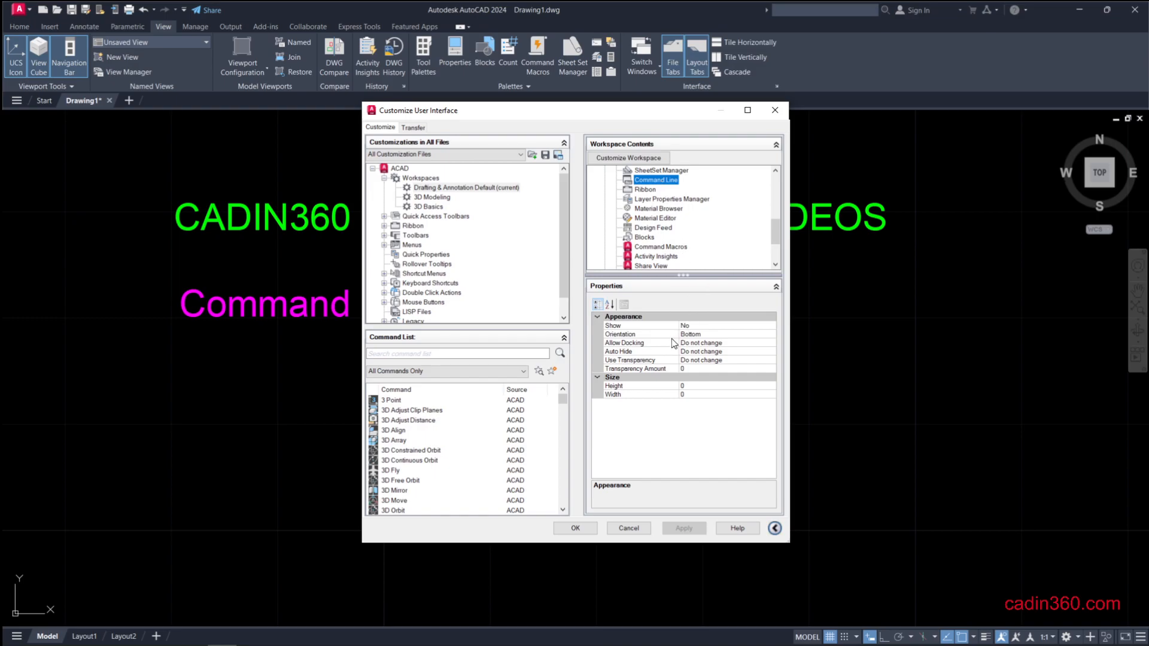
mouse_move(620, 329)
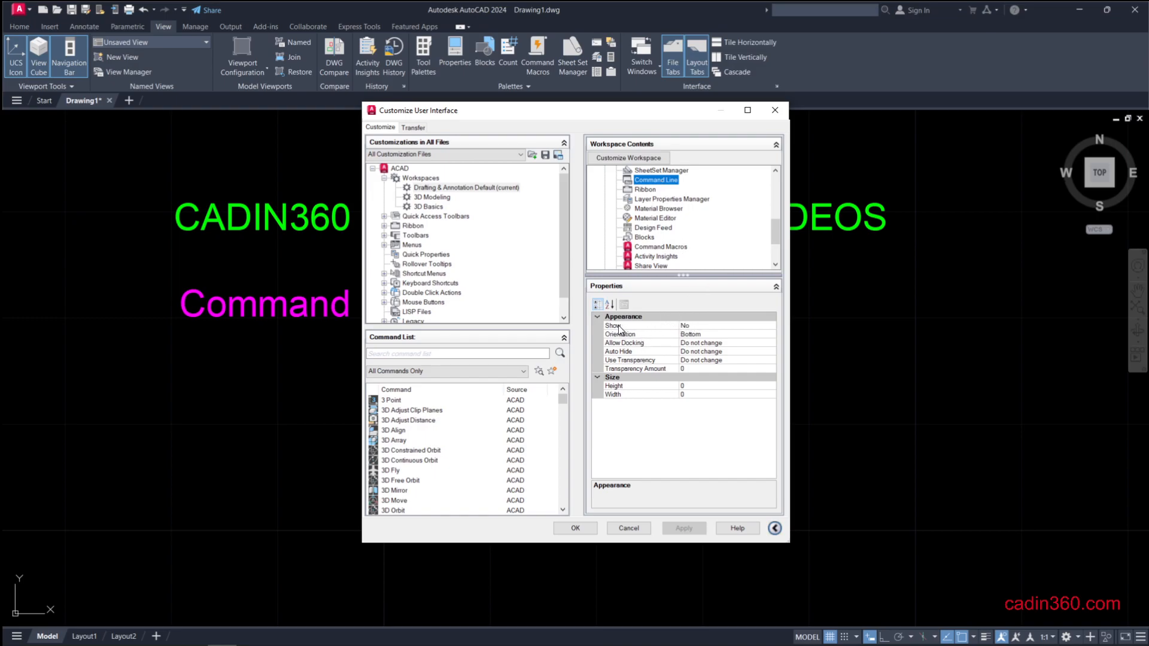
mouse_move(692, 335)
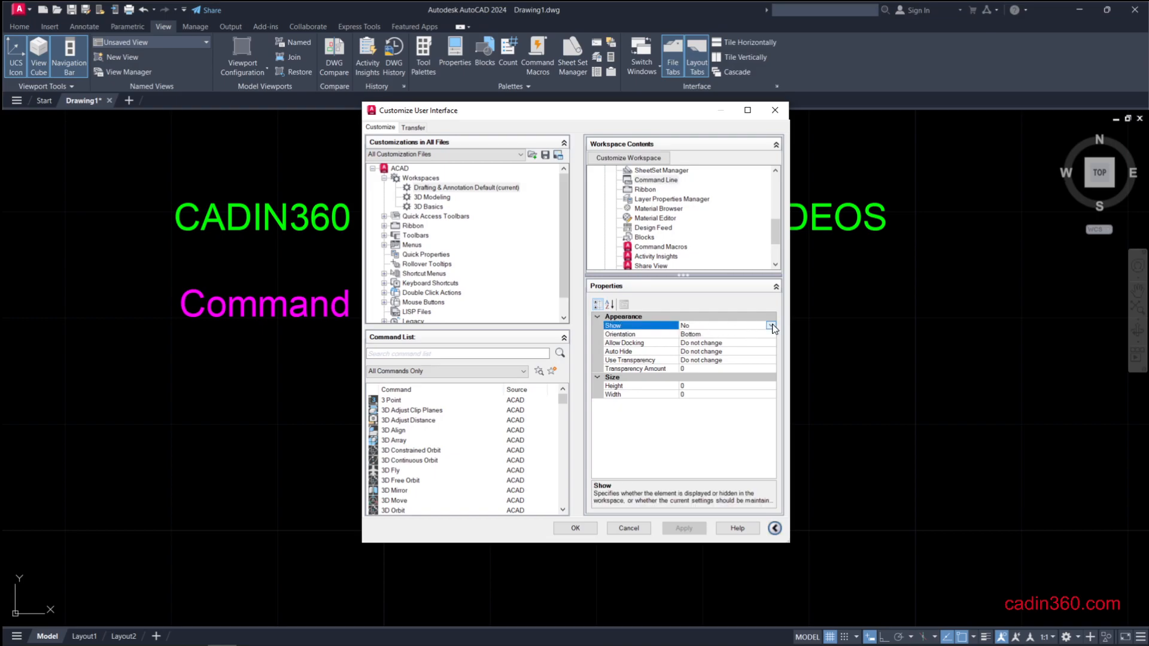
- Set the Command Line palette's Show to Yes and apply with OK
left_click(771, 325)
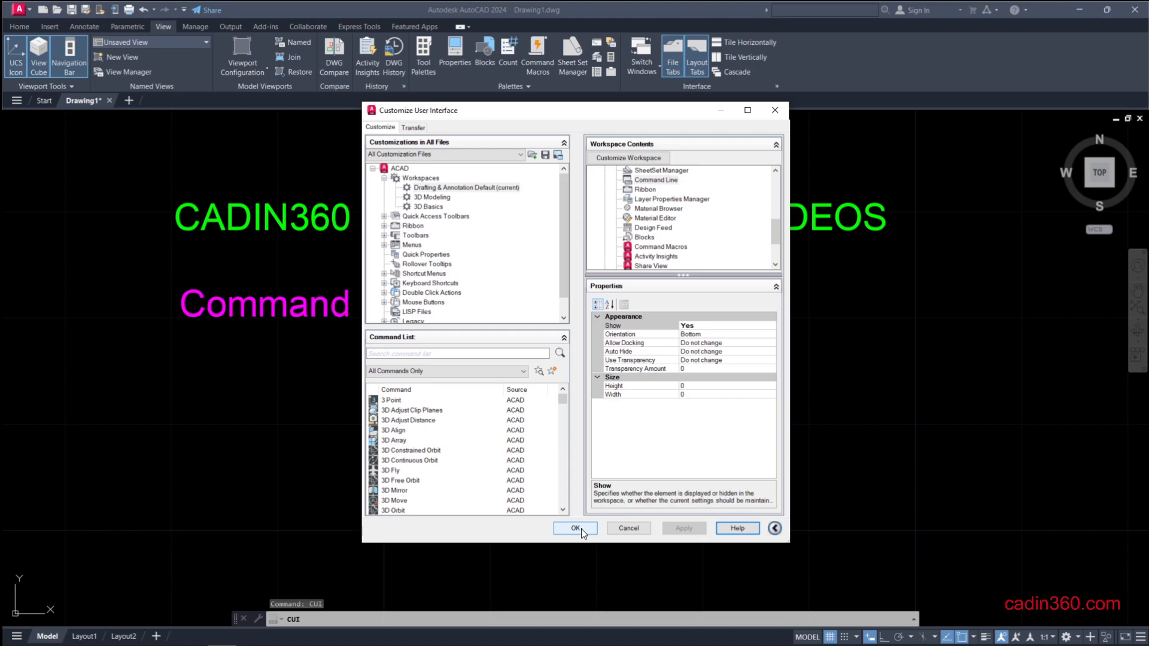
left_click(575, 529)
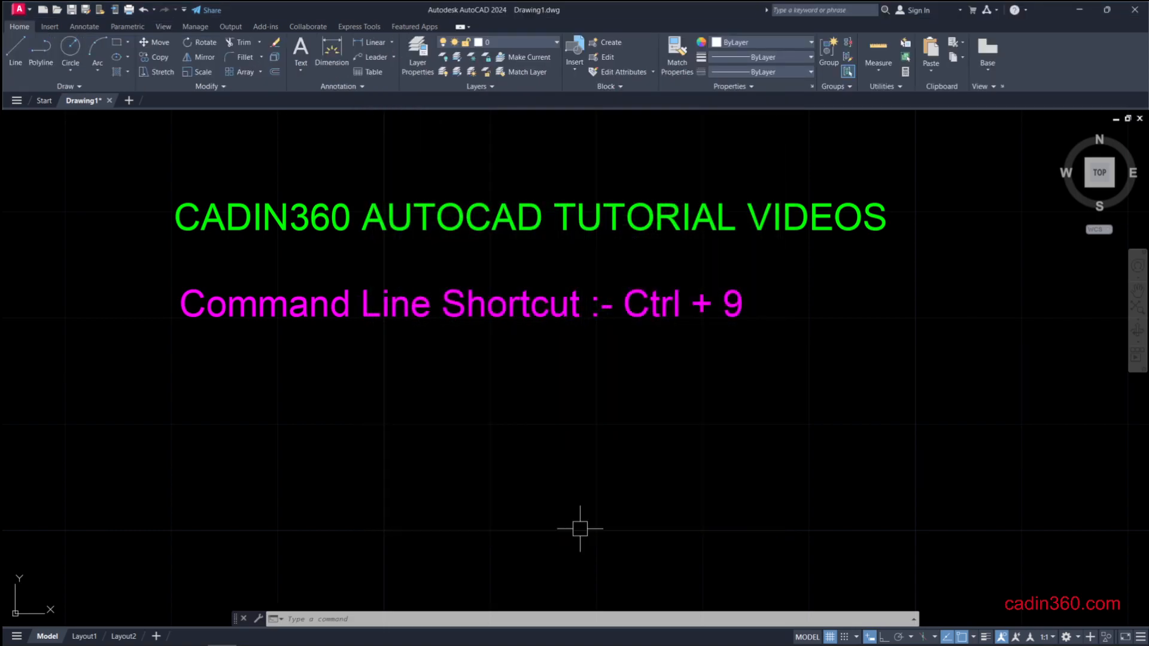
mouse_move(618, 450)
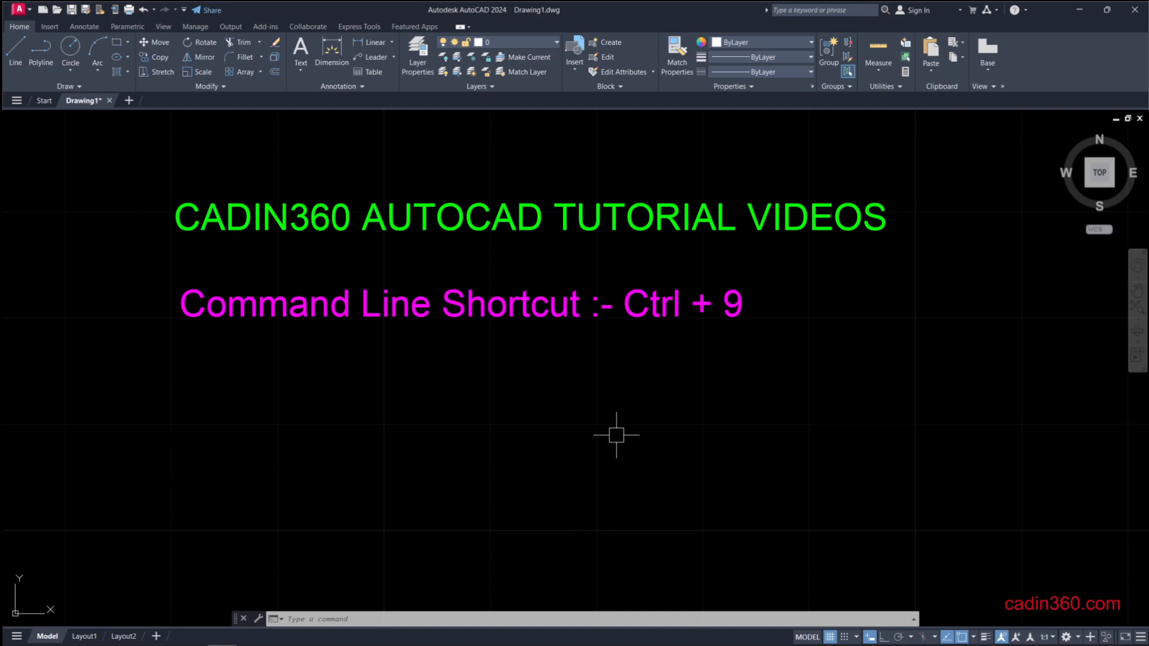
mouse_move(522, 431)
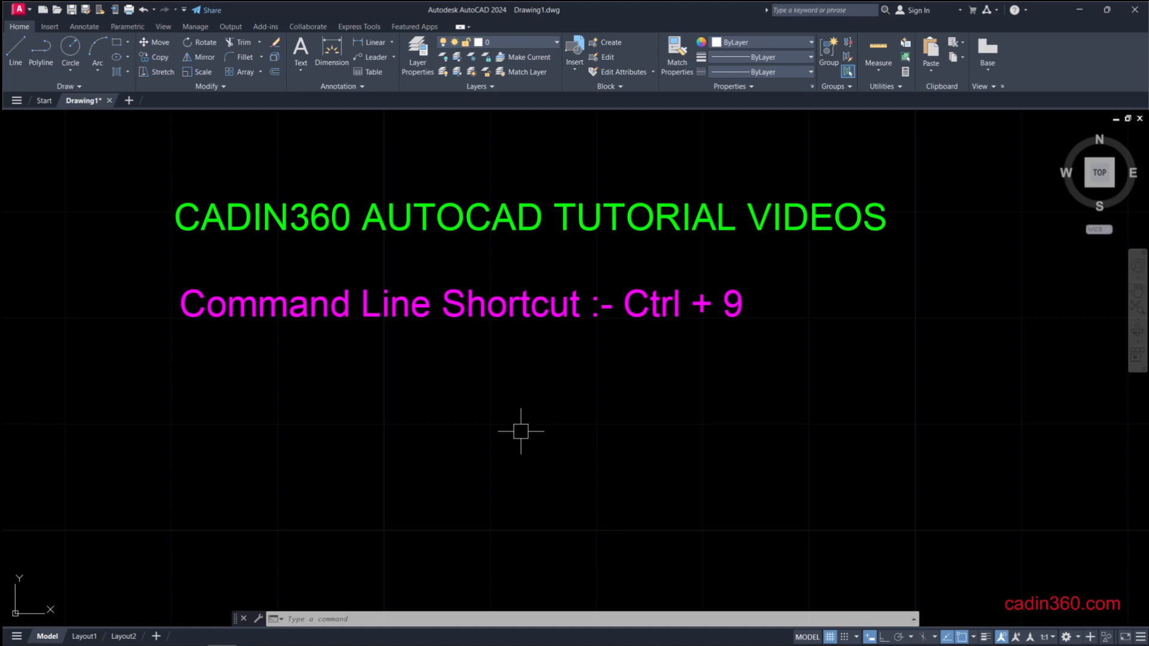
mouse_move(147, 596)
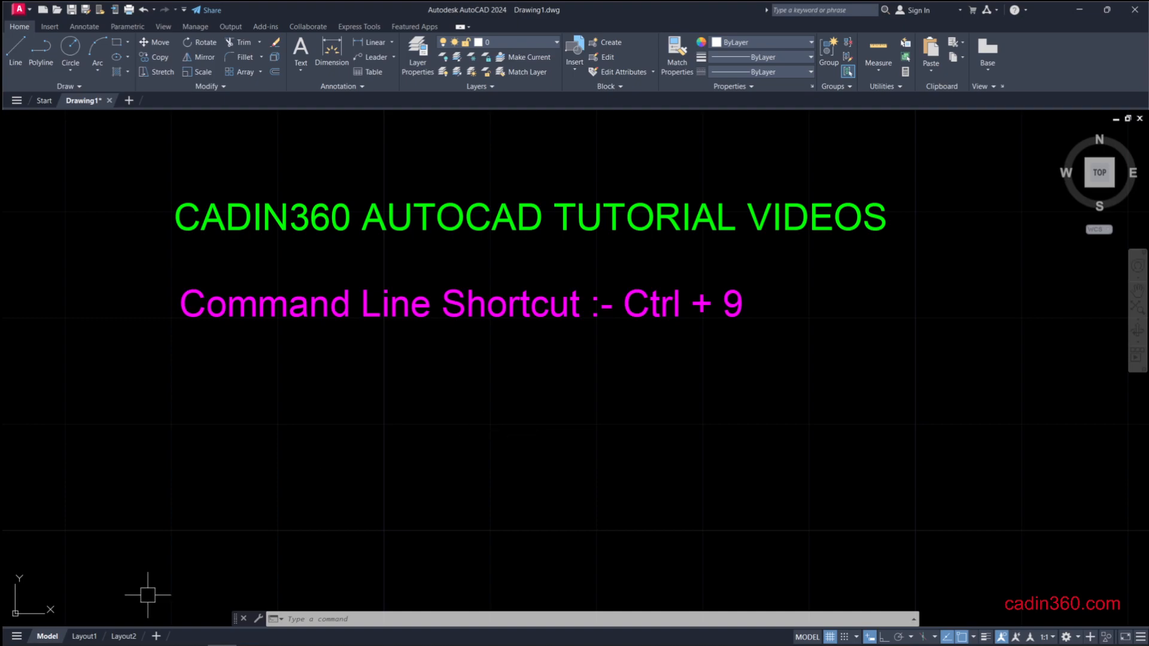